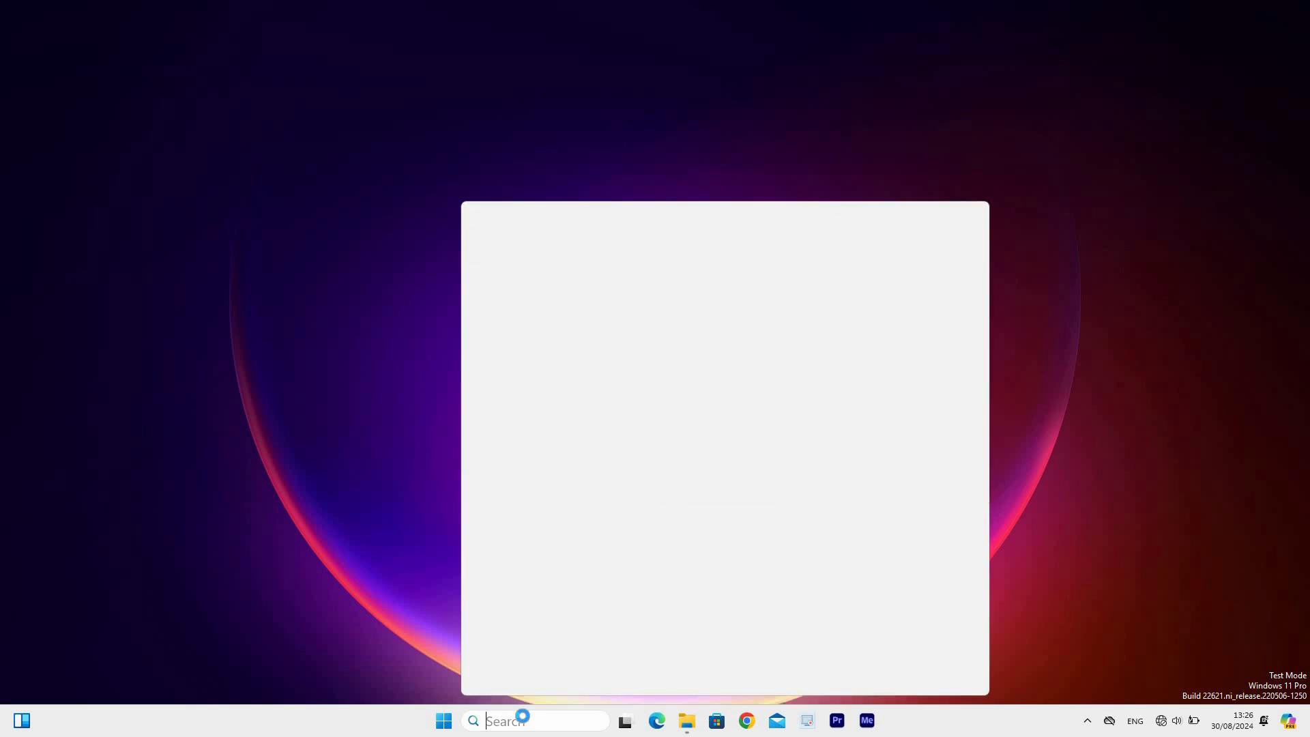
Search 'narrator', launch Narrator, and skip installing the natural voices.
text(narrator)
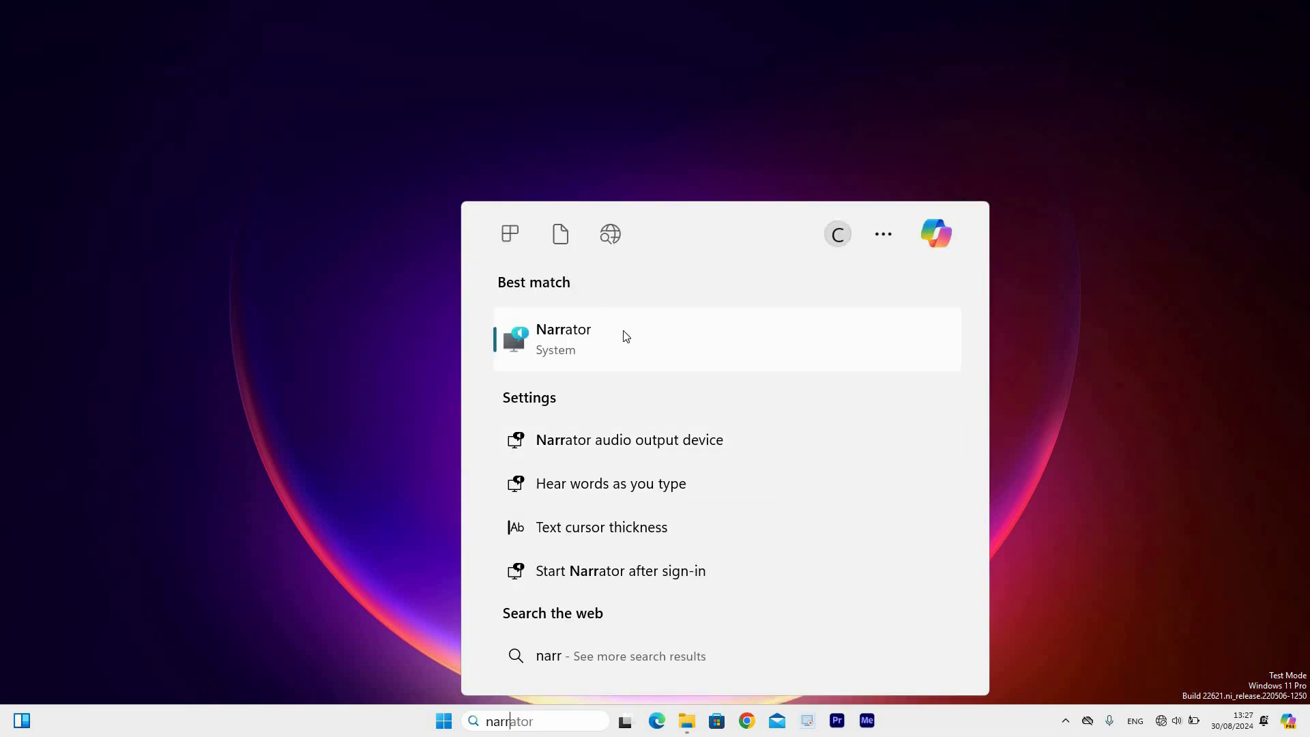
click(564, 339)
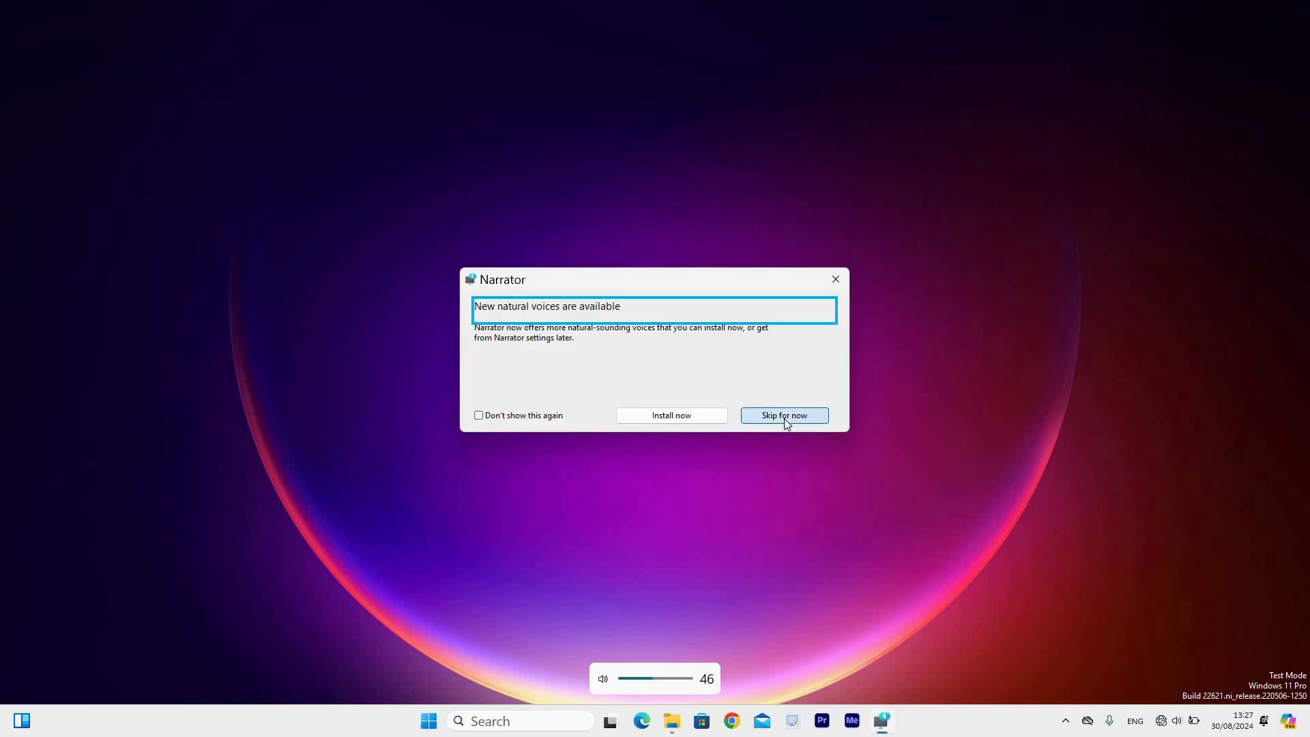
click(783, 416)
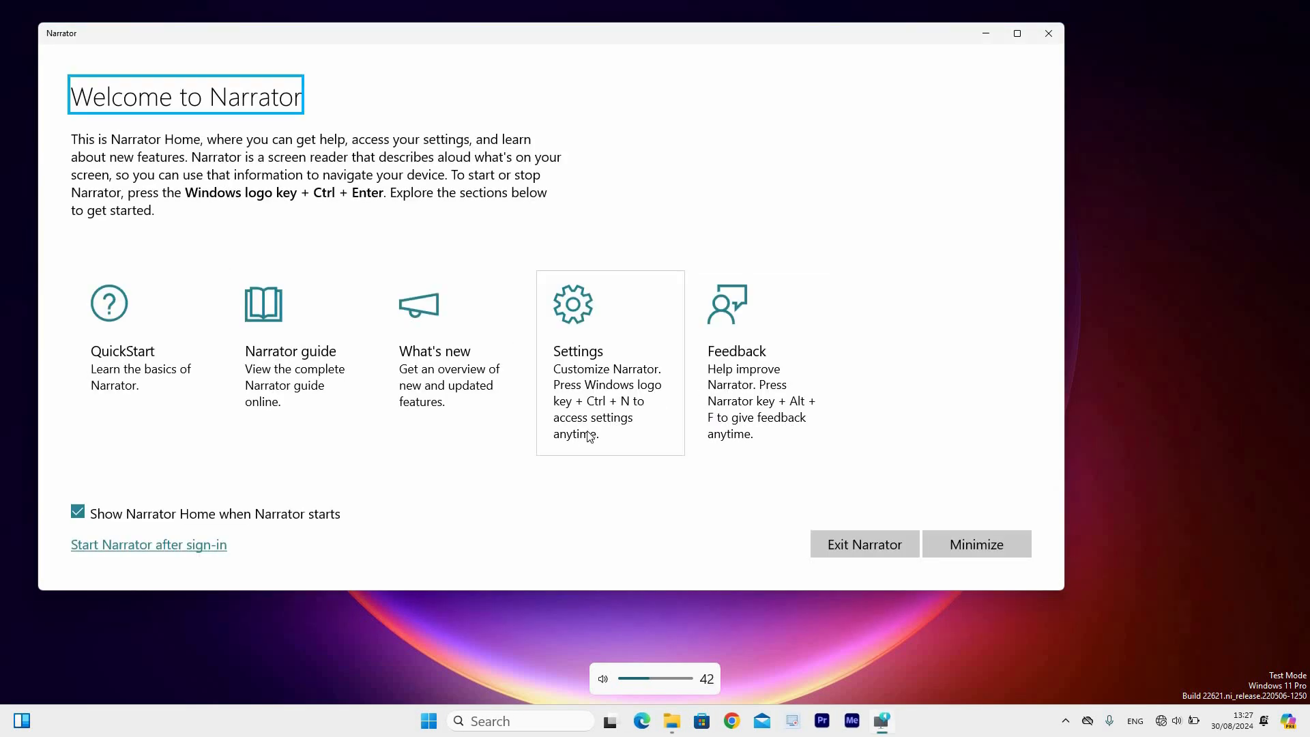
mouse_move(629, 511)
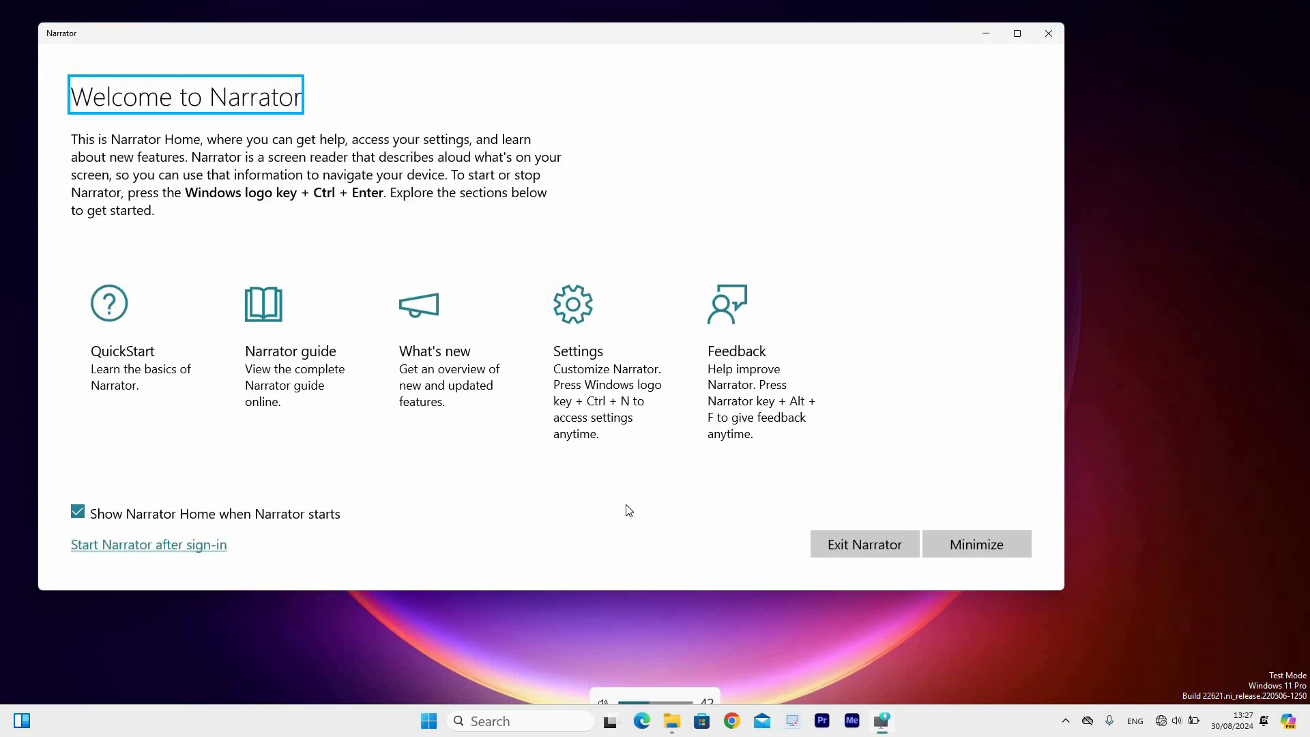
mouse_move(596, 461)
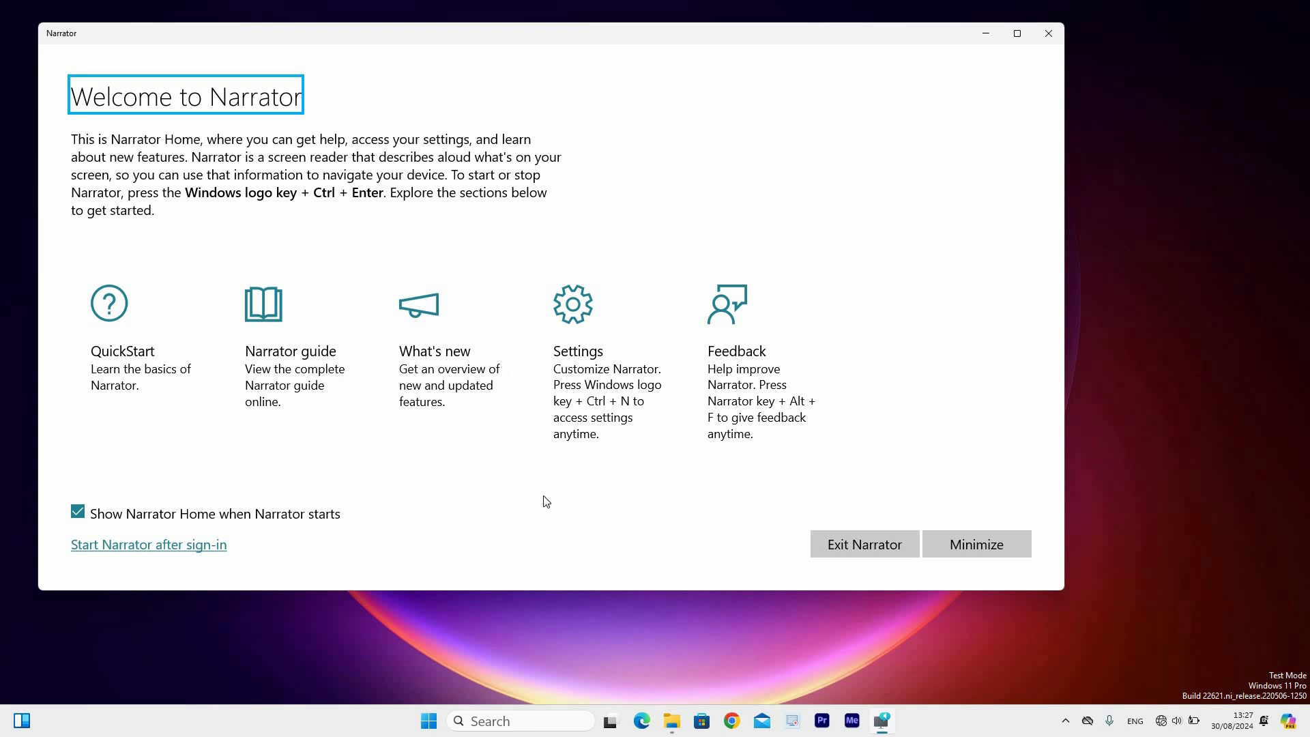
mouse_move(443, 527)
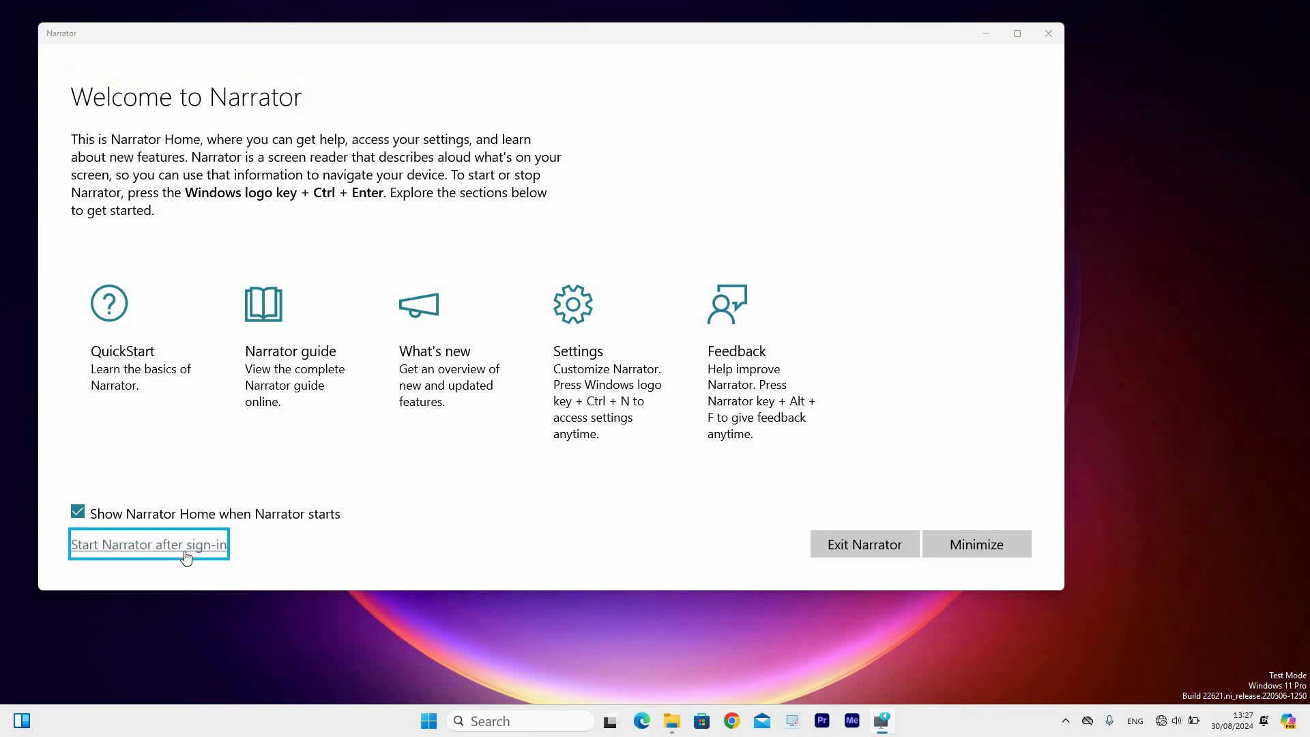
Follow the 'Start Narrator after sign-in' link from Narrator Home into Settings.
click(148, 543)
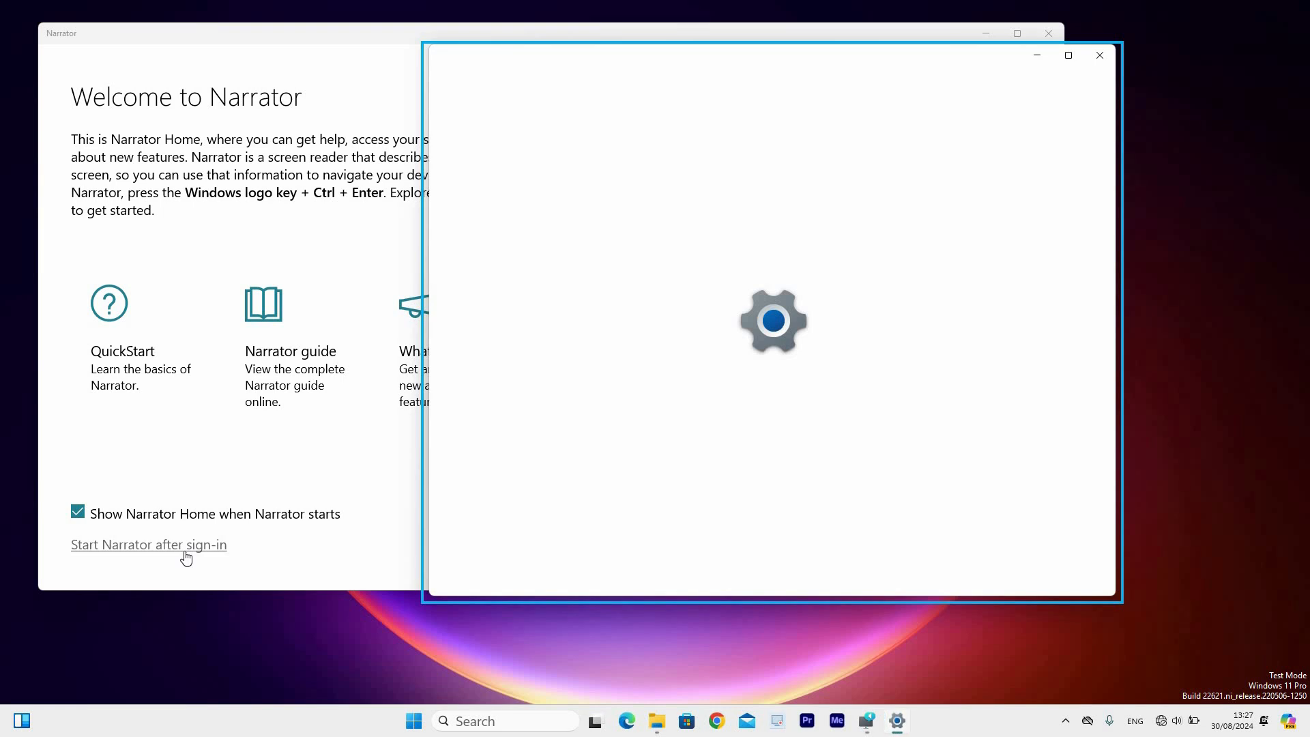